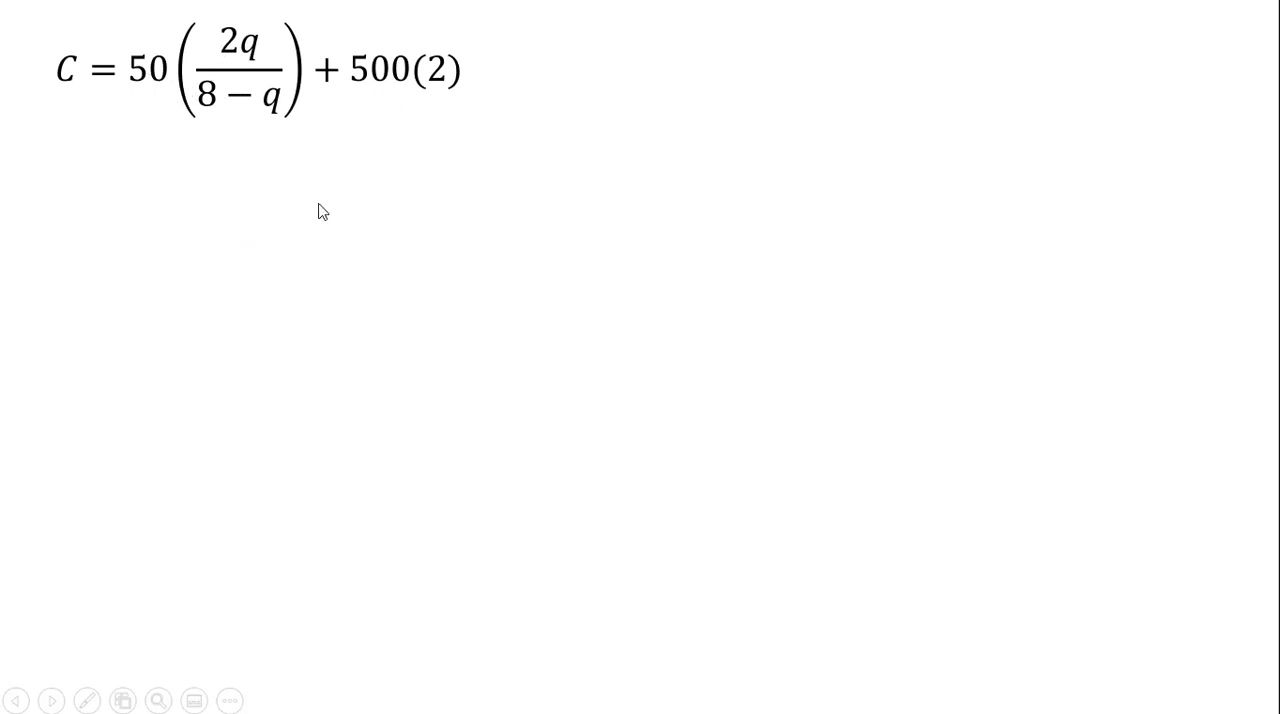
type("C = 100q/(8-q) + 1,000   if q < 8")
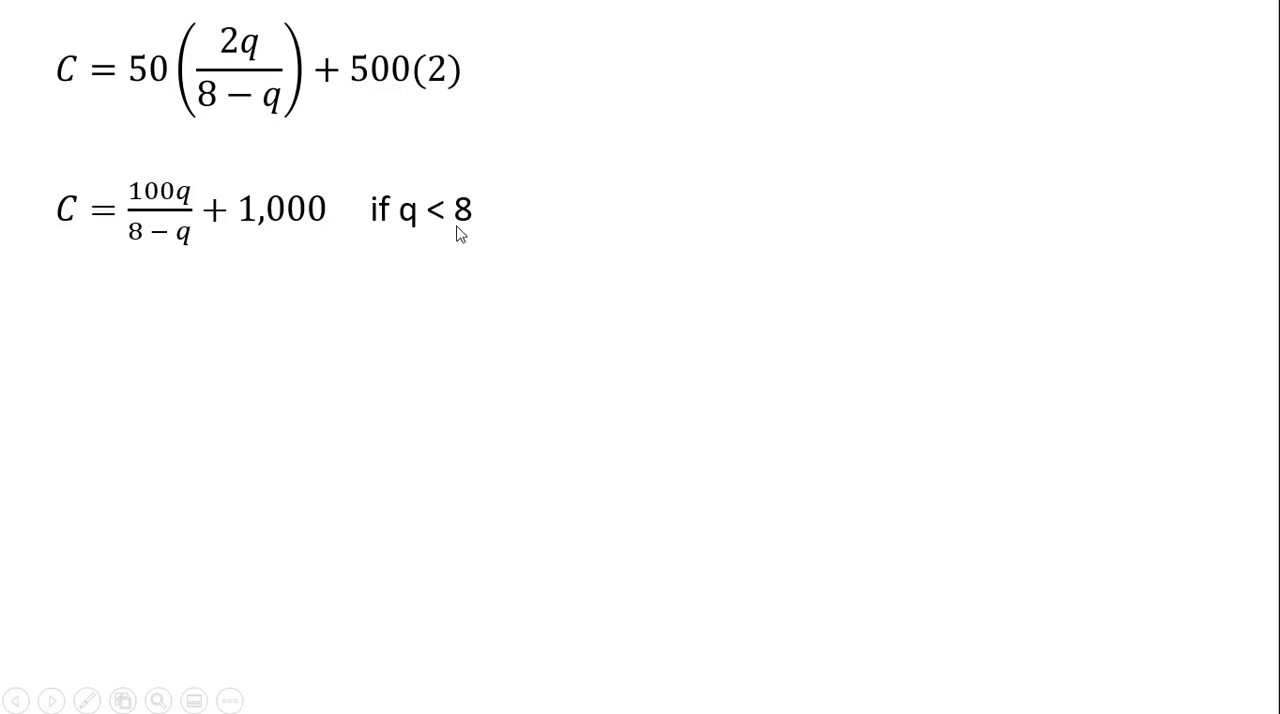
mouse_move(202, 260)
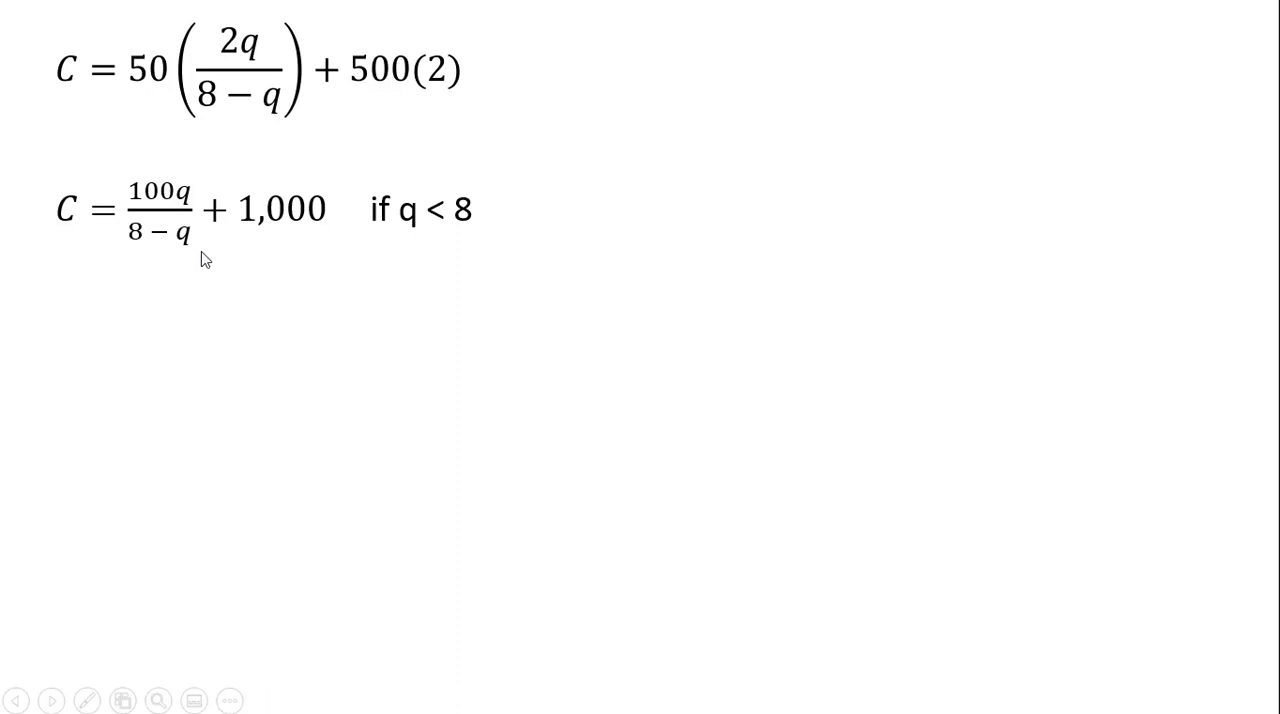
mouse_move(416, 292)
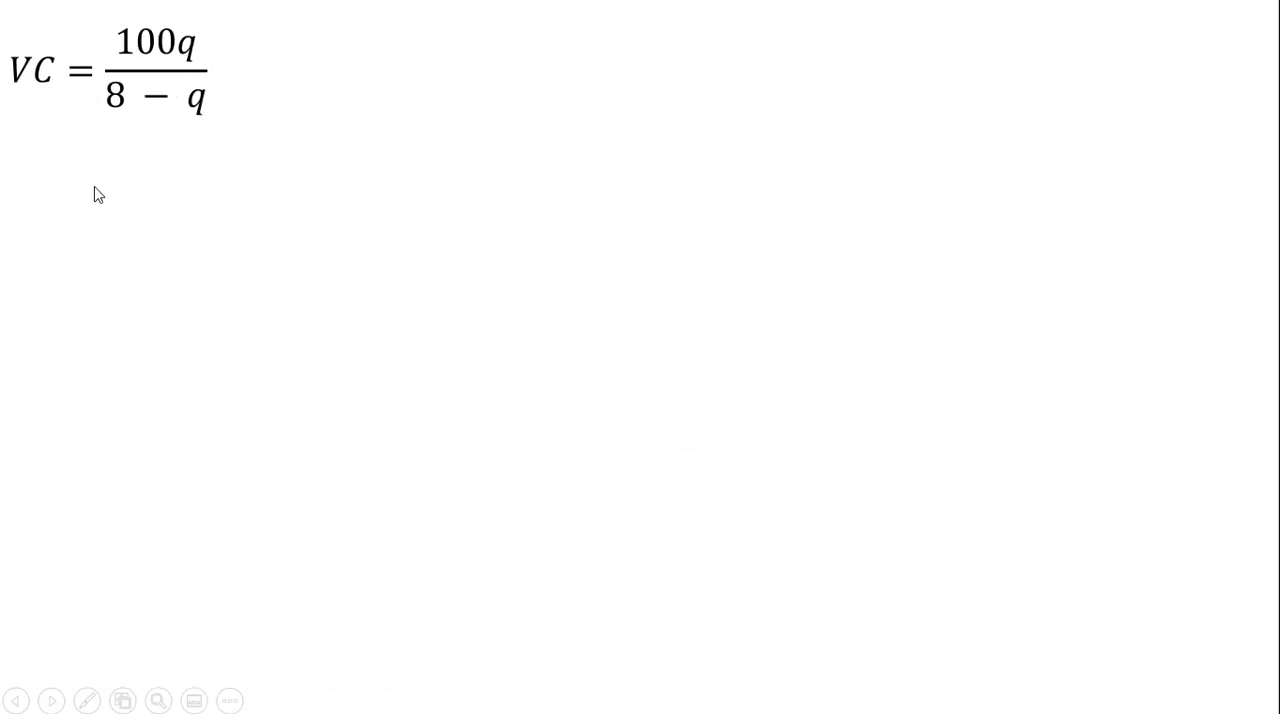
mouse_move(128, 242)
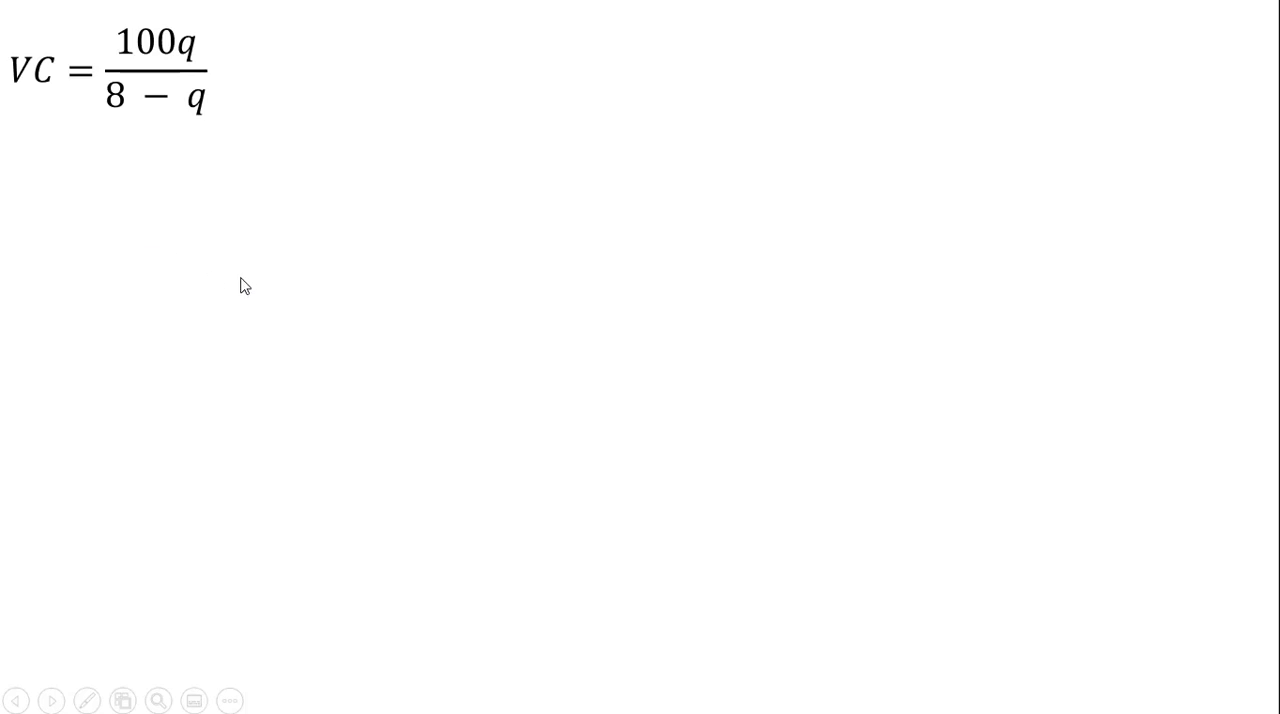
mouse_move(124, 138)
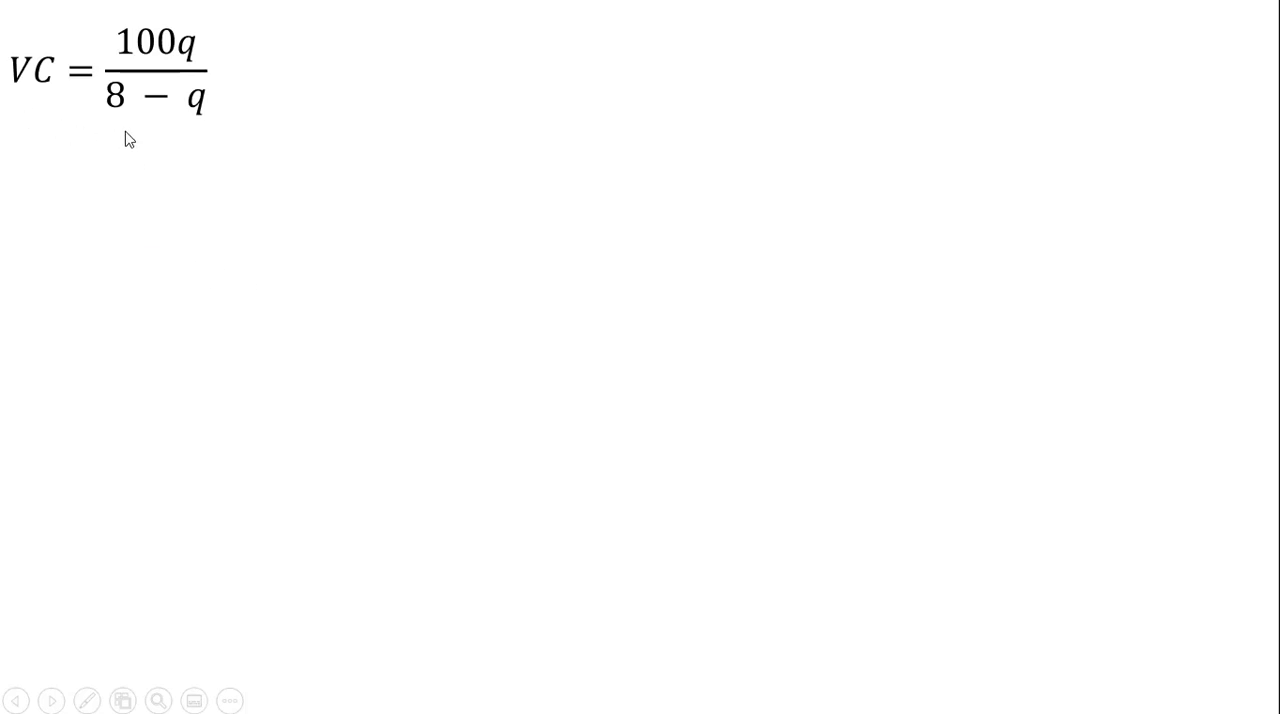
type("Marginal cost")
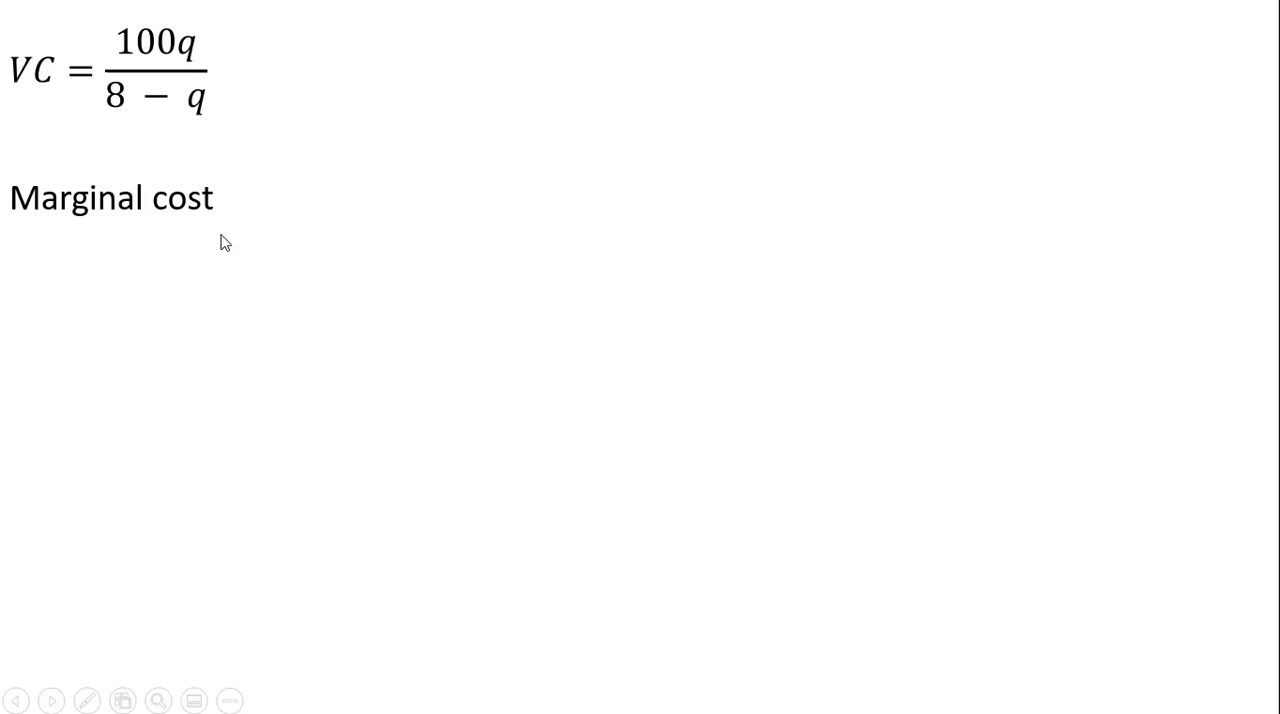